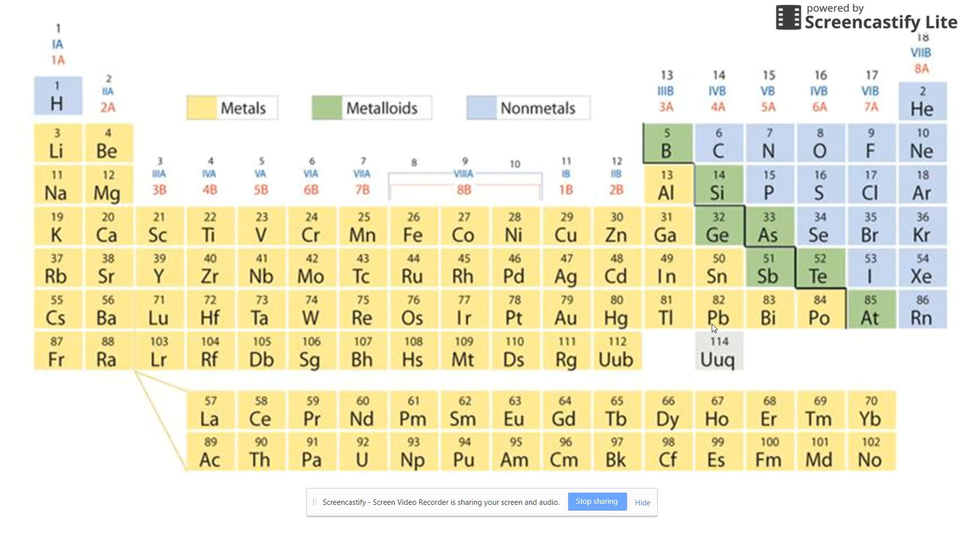
{"action": "mouse_move", "coordinate": [710, 324]}
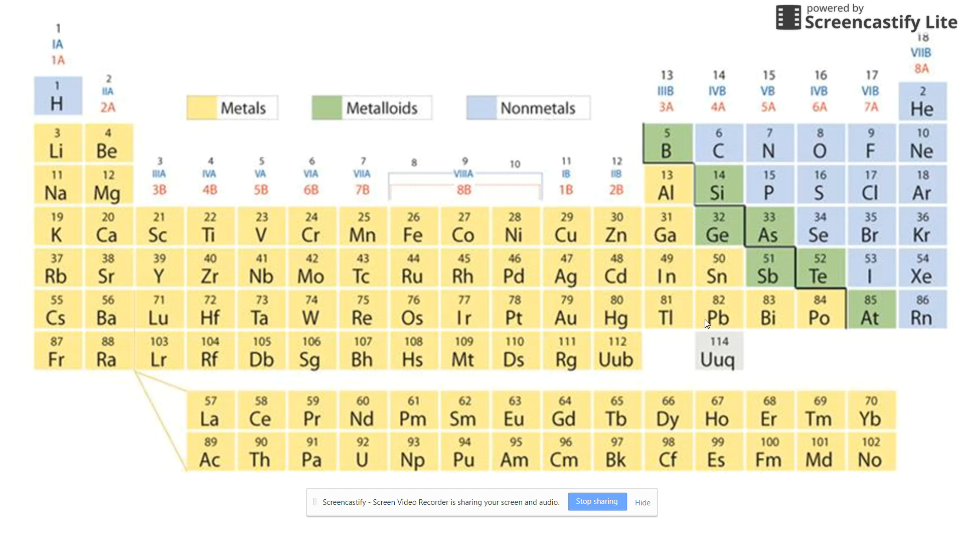
{"action": "mouse_move", "coordinate": [689, 350]}
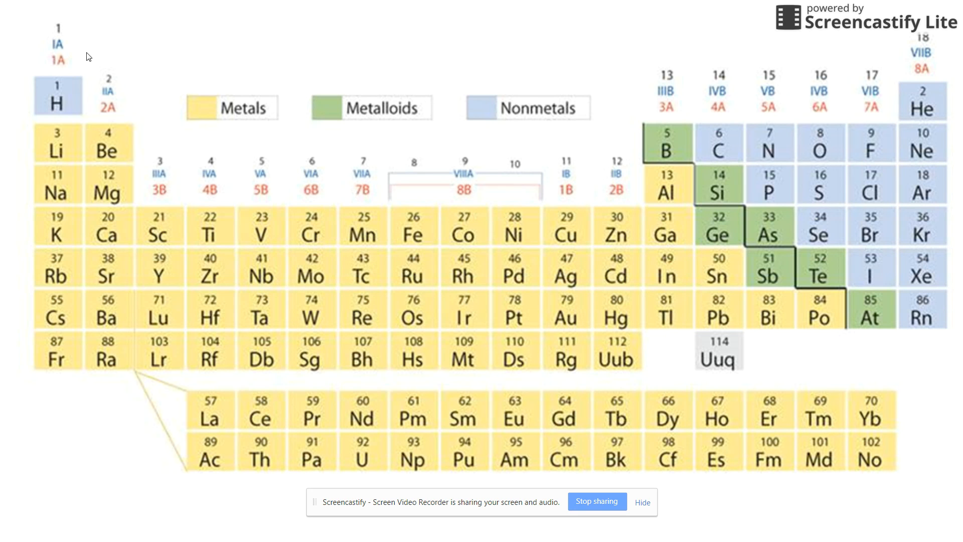
{"action": "mouse_move", "coordinate": [57, 36]}
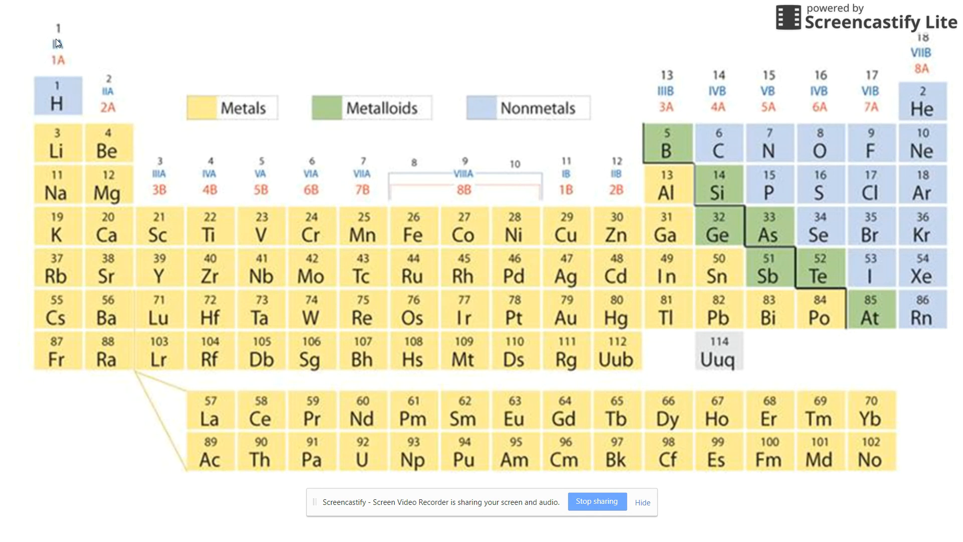
{"action": "mouse_move", "coordinate": [56, 235]}
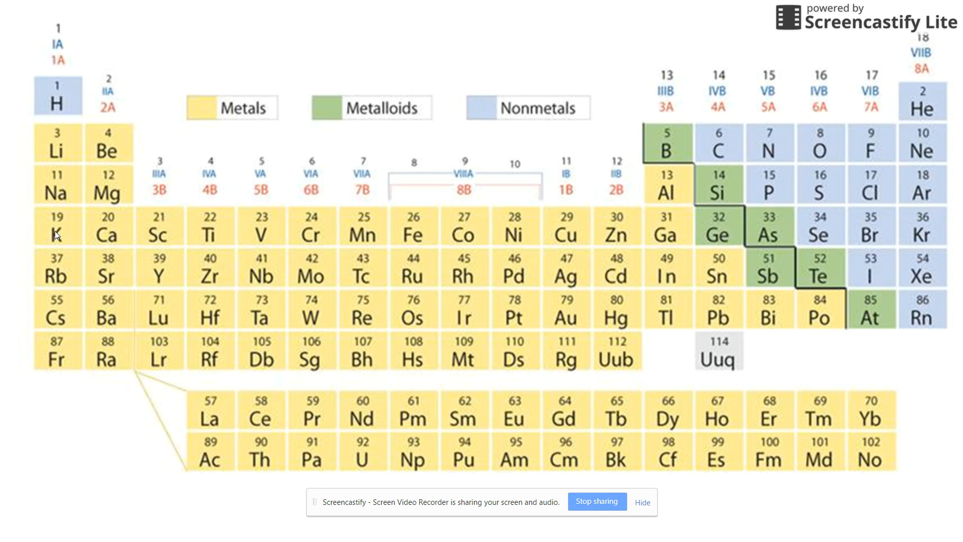
{"action": "mouse_move", "coordinate": [51, 368]}
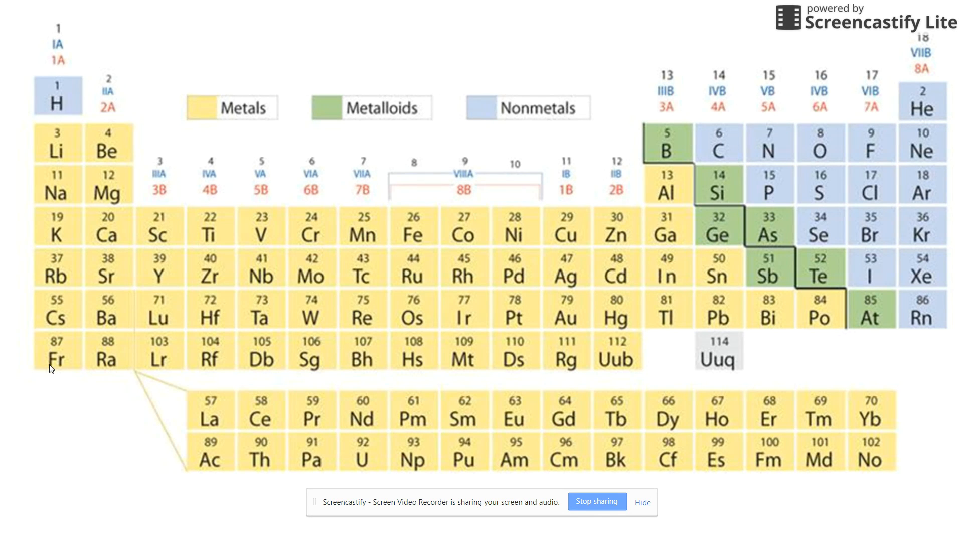
{"action": "mouse_move", "coordinate": [138, 119]}
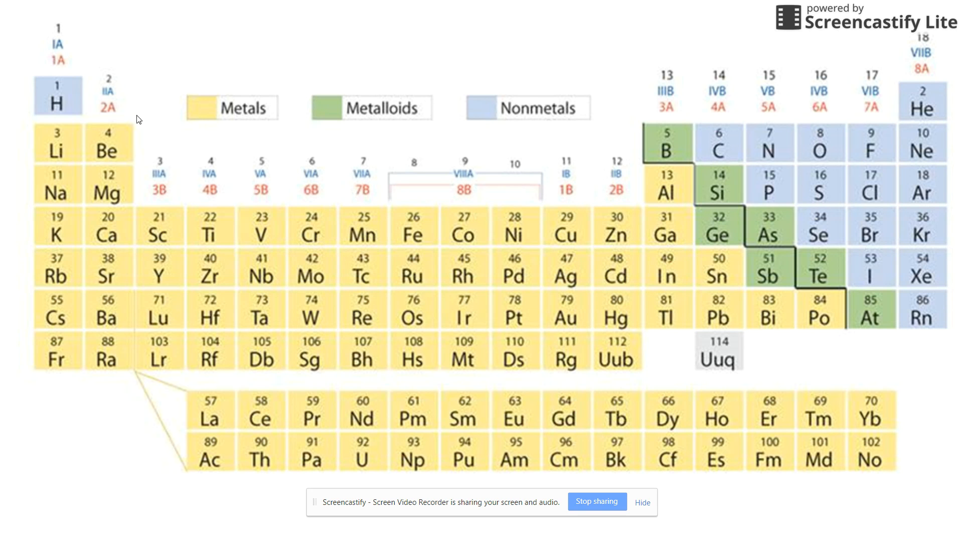
{"action": "mouse_move", "coordinate": [108, 382]}
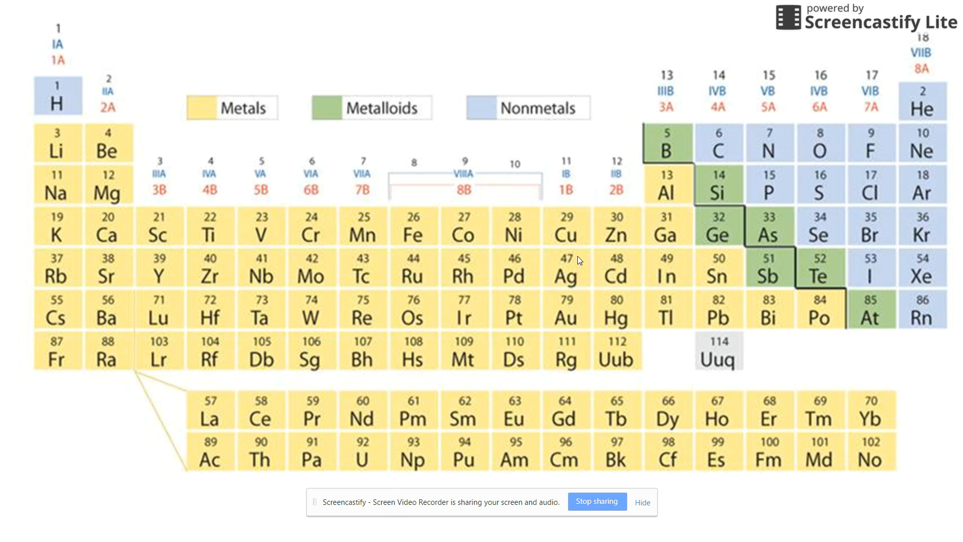
{"action": "mouse_move", "coordinate": [672, 73]}
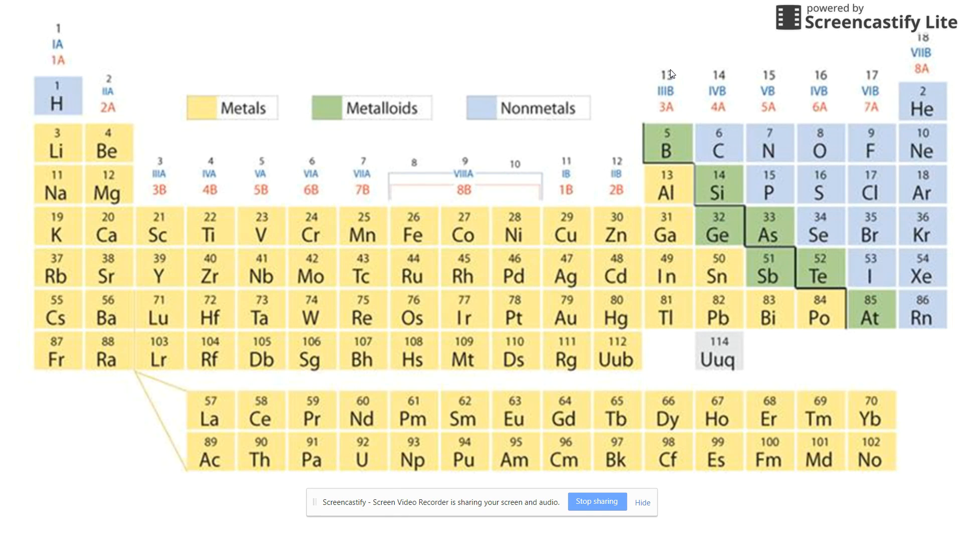
{"action": "mouse_move", "coordinate": [685, 95]}
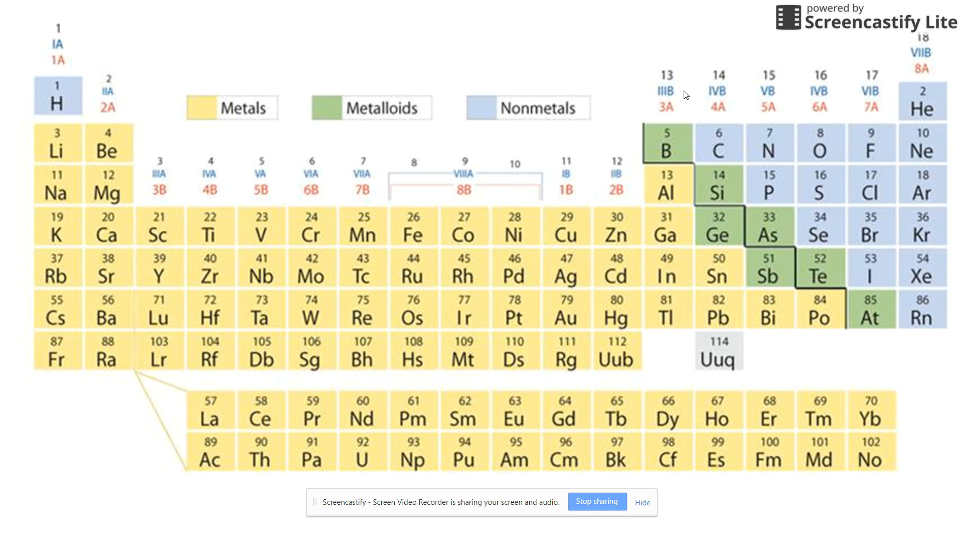
{"action": "mouse_move", "coordinate": [724, 286]}
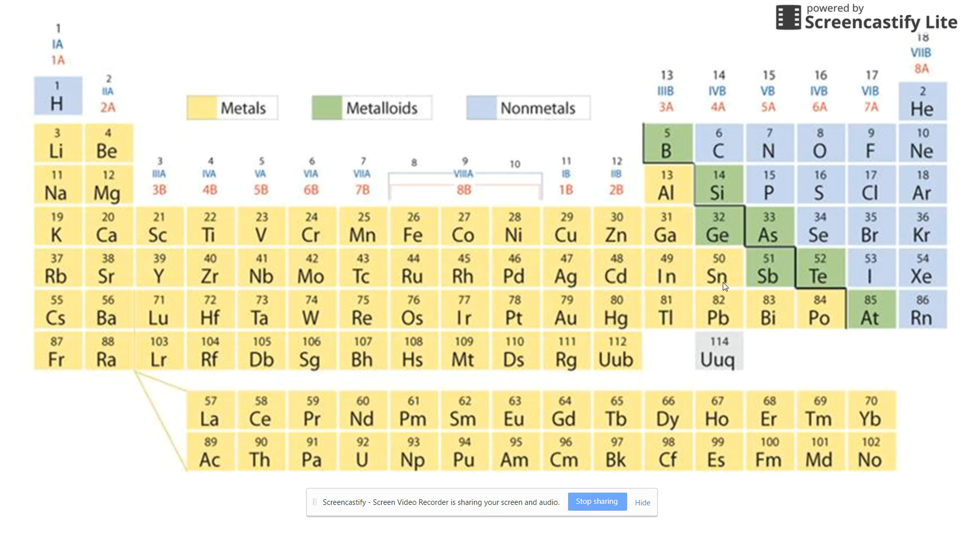
{"action": "mouse_move", "coordinate": [936, 45]}
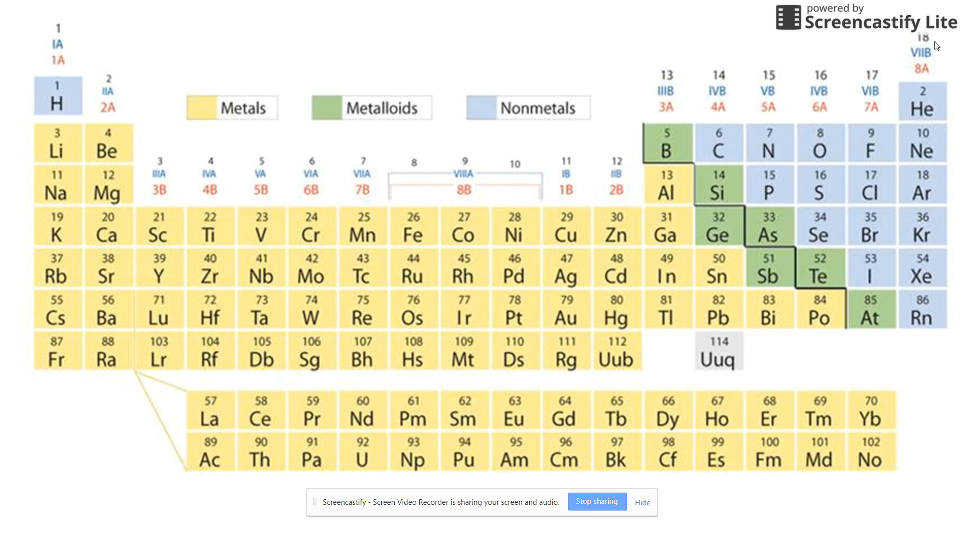
{"action": "mouse_move", "coordinate": [952, 185]}
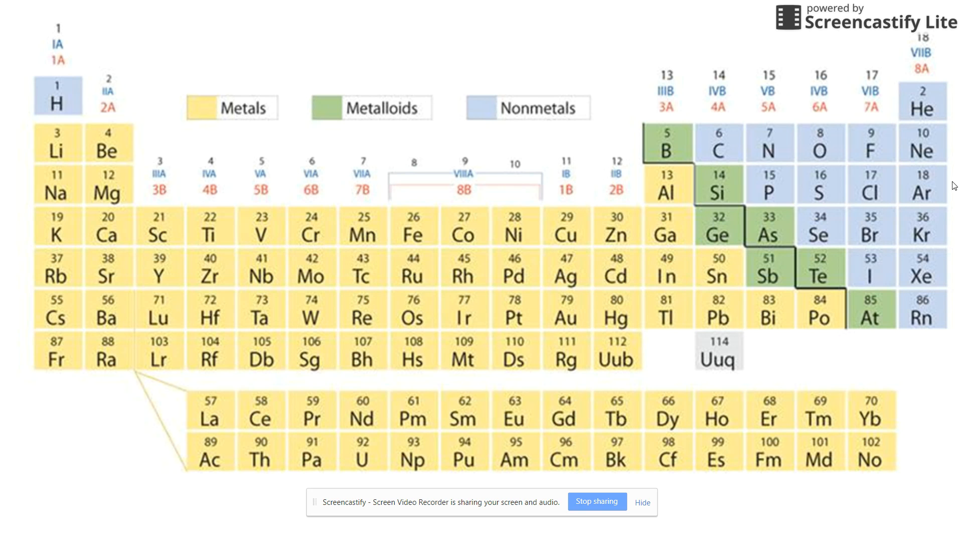
{"action": "mouse_move", "coordinate": [863, 118]}
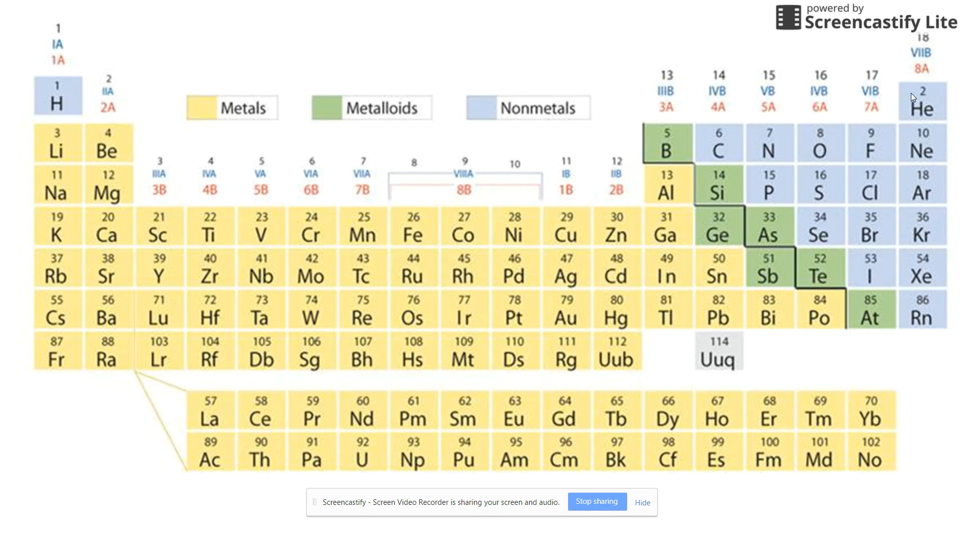
{"action": "mouse_move", "coordinate": [901, 116]}
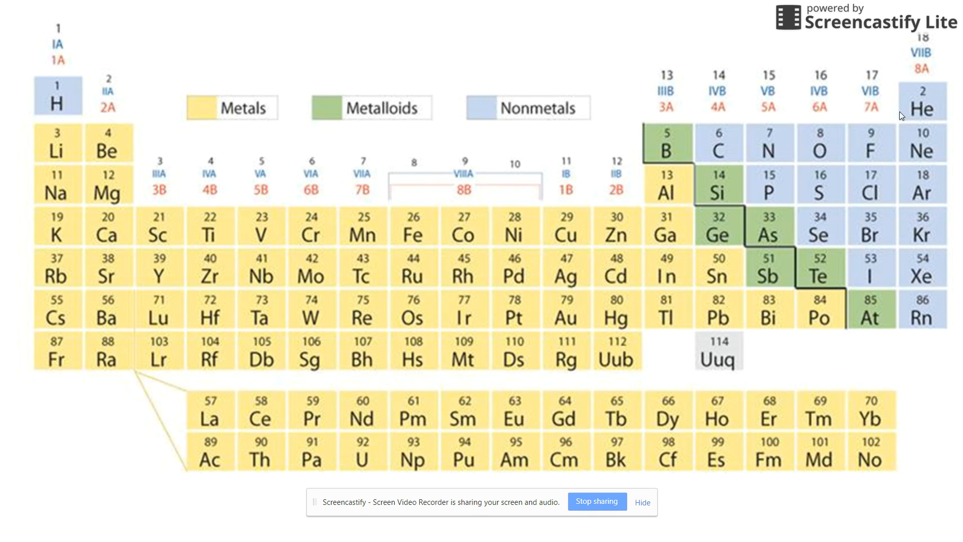
{"action": "mouse_move", "coordinate": [925, 100]}
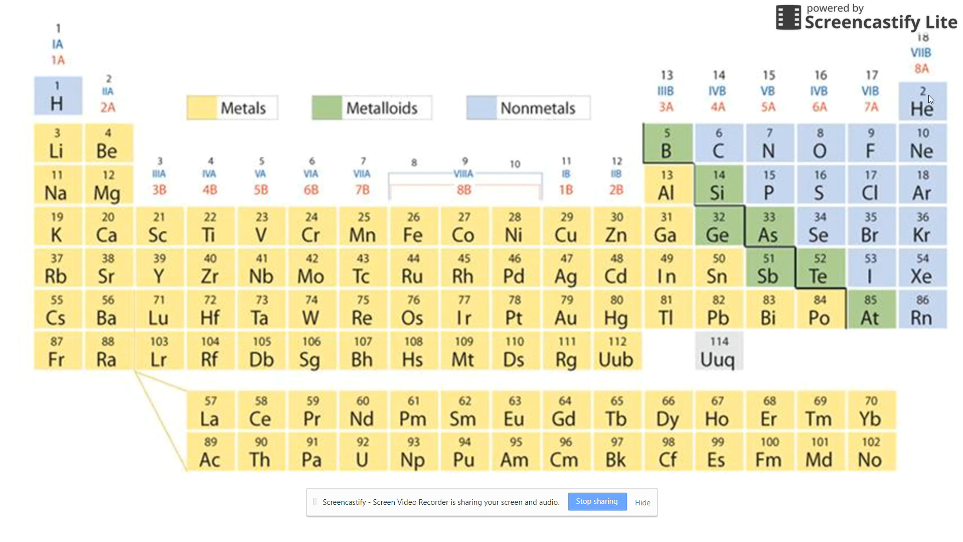
{"action": "mouse_move", "coordinate": [840, 155]}
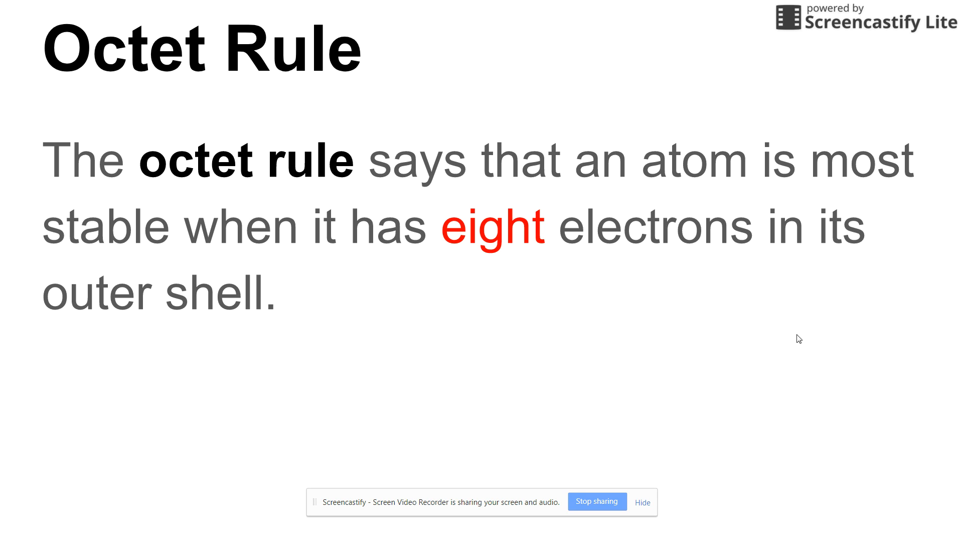
{"action": "mouse_move", "coordinate": [809, 340]}
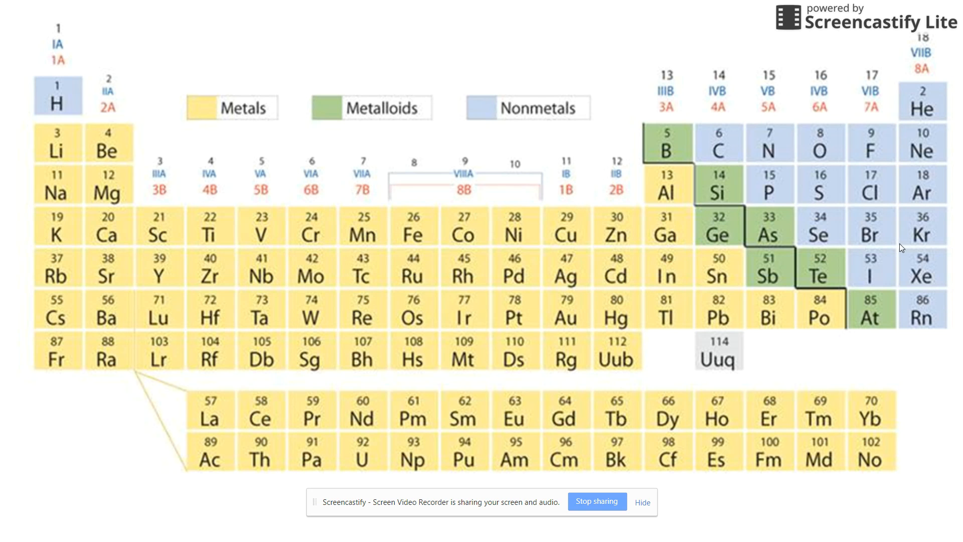
{"action": "mouse_move", "coordinate": [941, 233]}
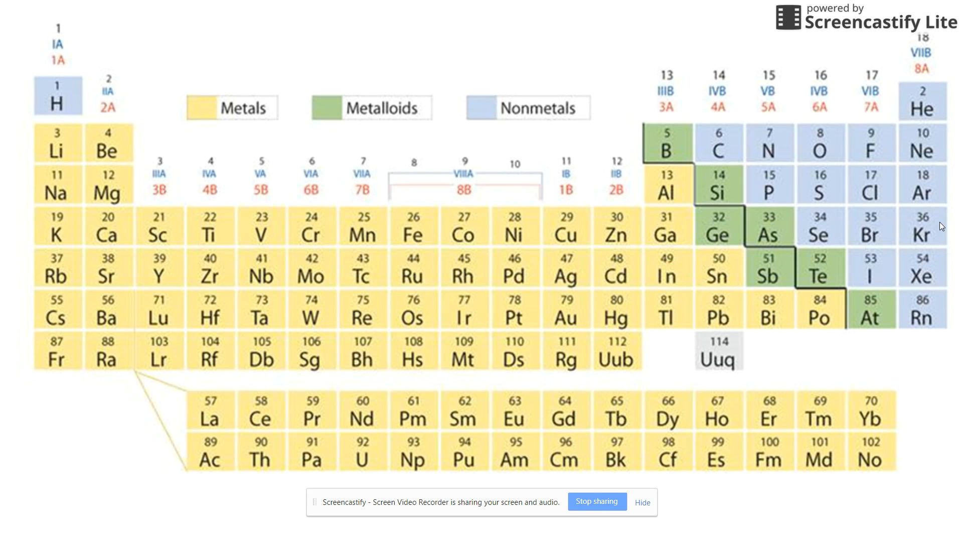
{"action": "mouse_move", "coordinate": [940, 212]}
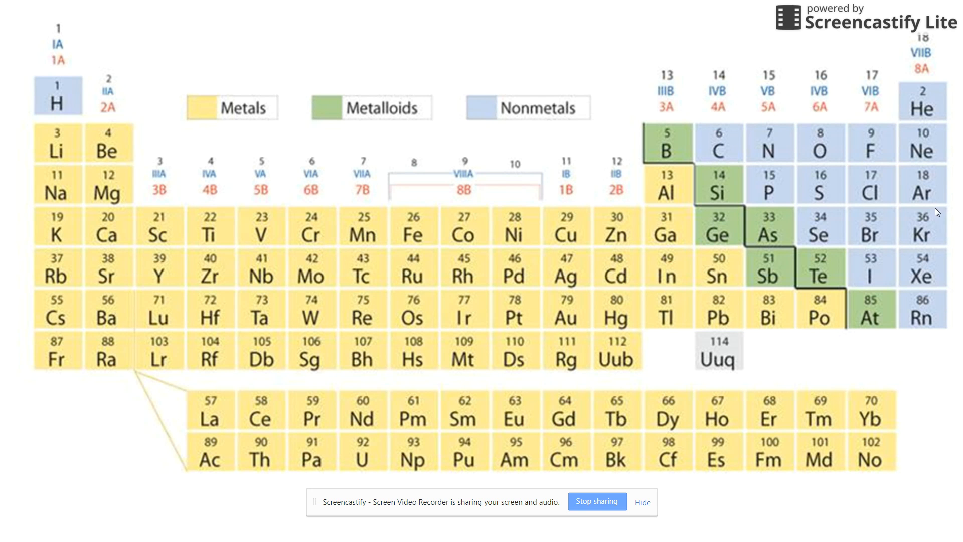
{"action": "mouse_move", "coordinate": [908, 263]}
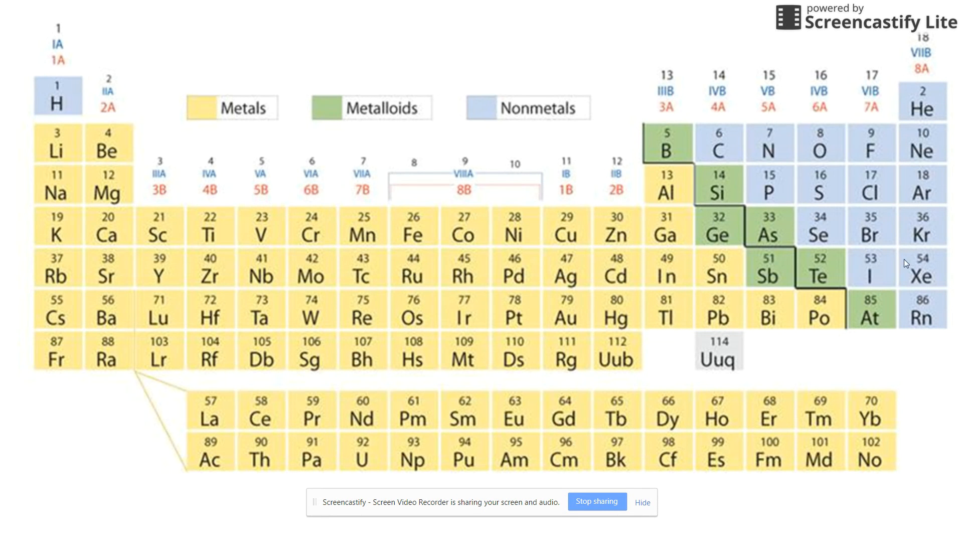
{"action": "mouse_move", "coordinate": [920, 317]}
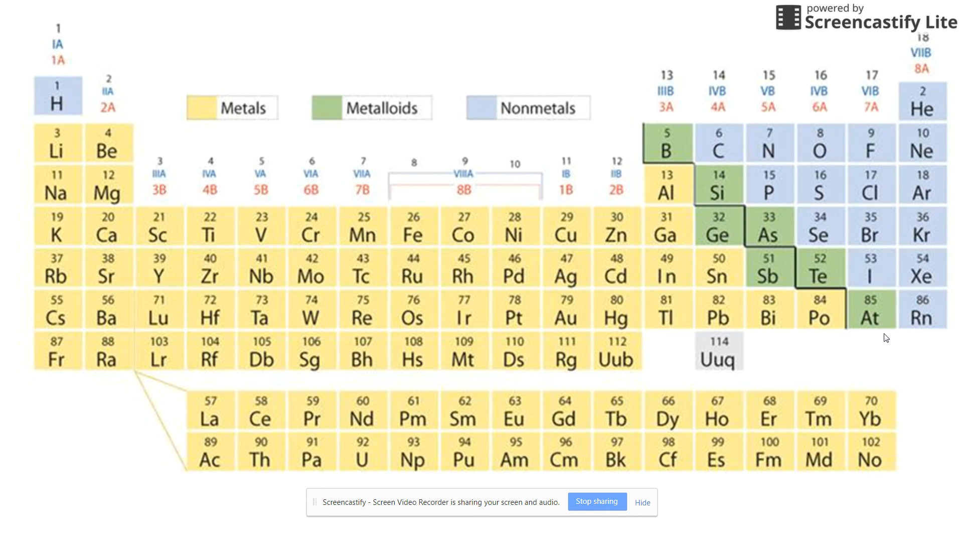
{"action": "mouse_move", "coordinate": [751, 349]}
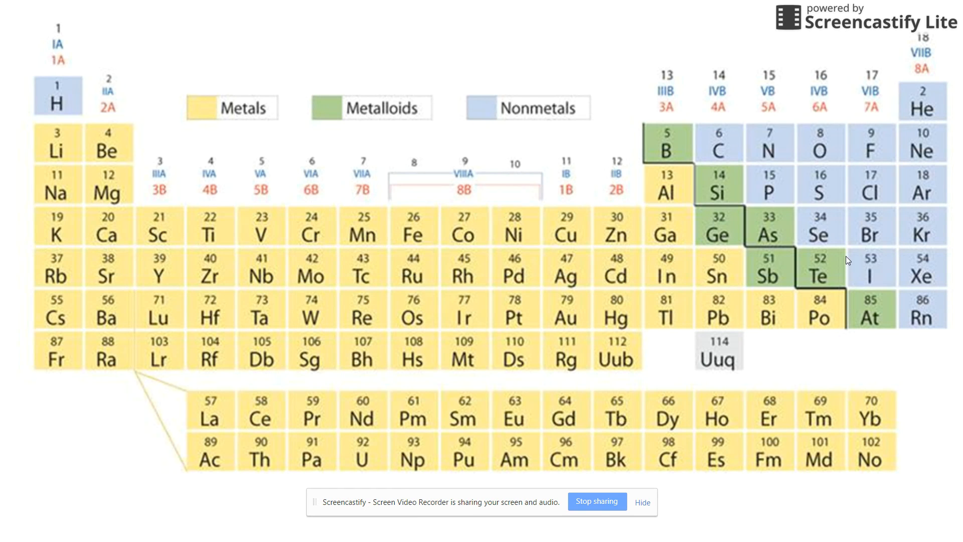
{"action": "mouse_move", "coordinate": [951, 212]}
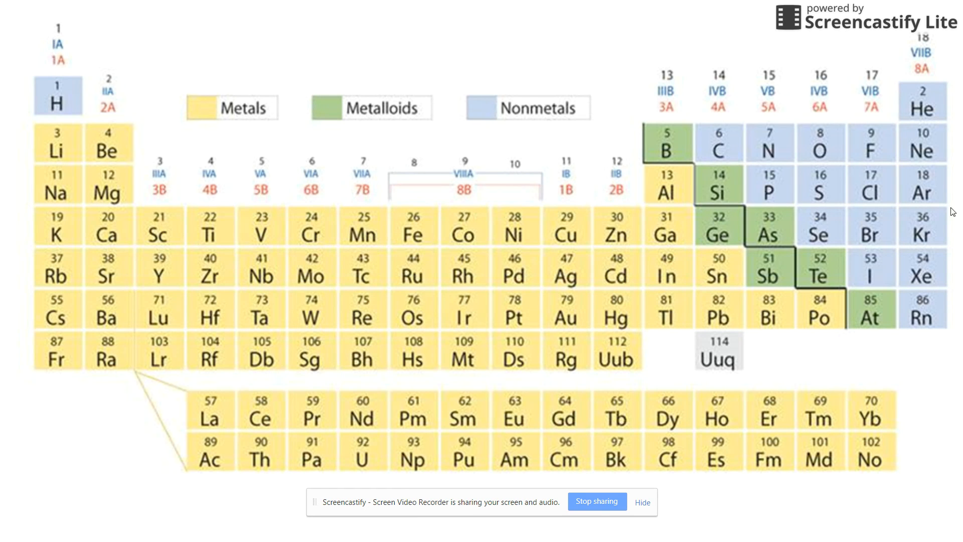
{"action": "mouse_move", "coordinate": [924, 133]}
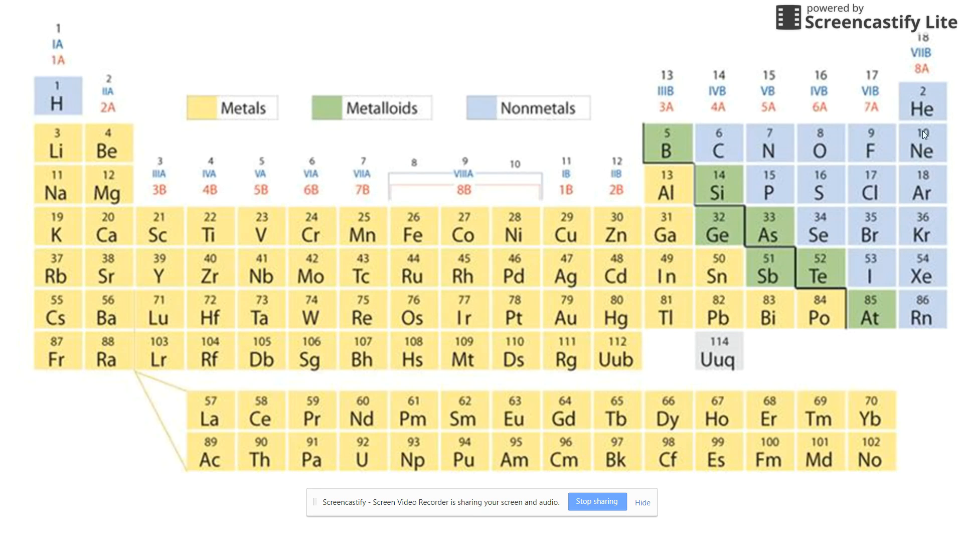
{"action": "mouse_move", "coordinate": [919, 181]}
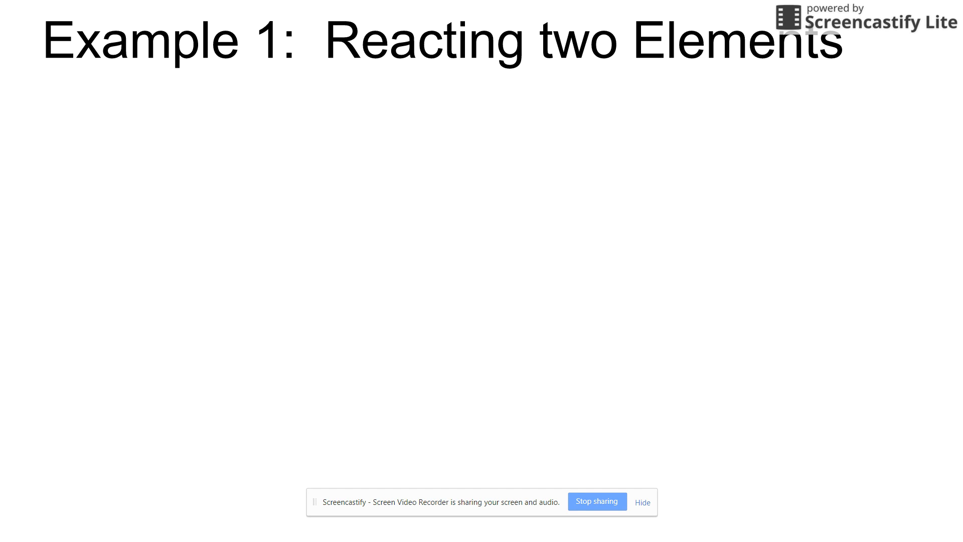
{"action": "mouse_move", "coordinate": [789, 349]}
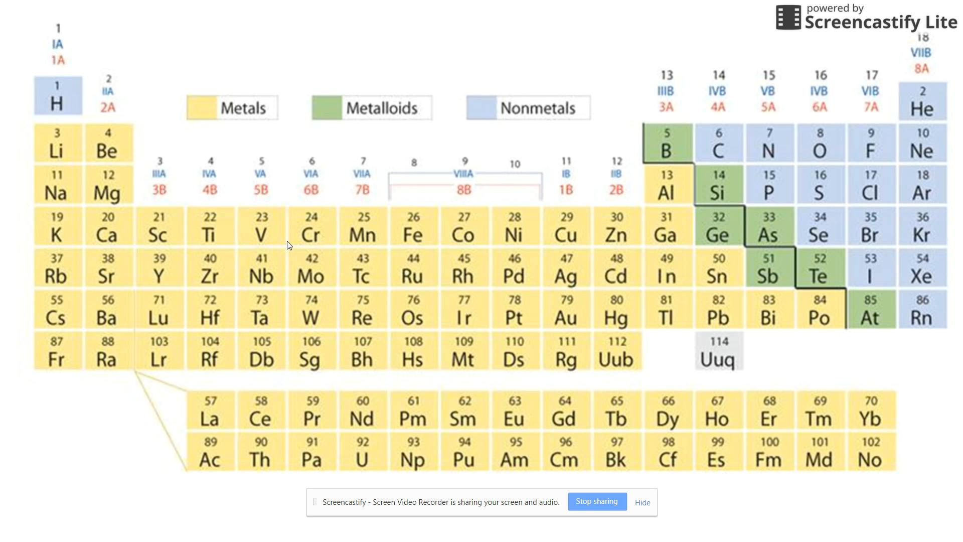
{"action": "mouse_move", "coordinate": [57, 197]}
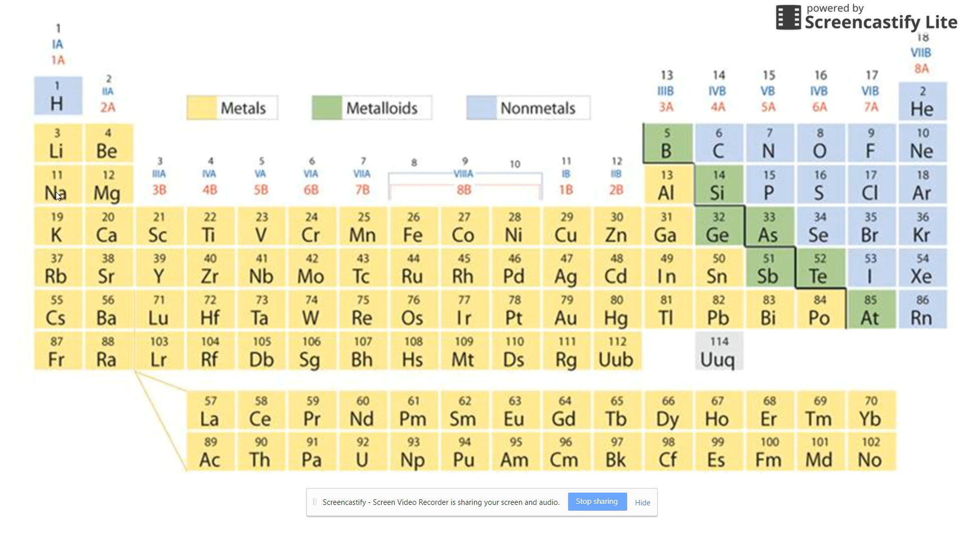
{"action": "mouse_move", "coordinate": [83, 180]}
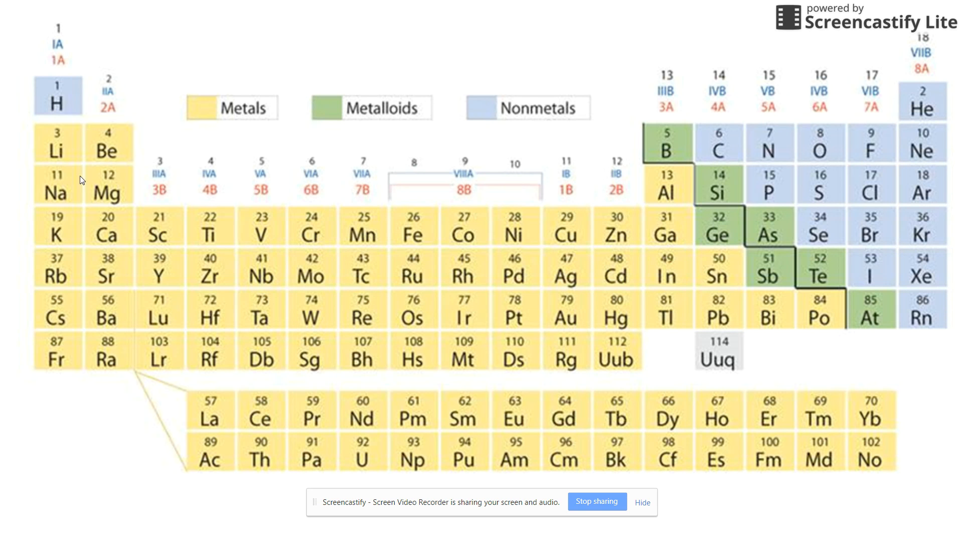
{"action": "mouse_move", "coordinate": [891, 209]}
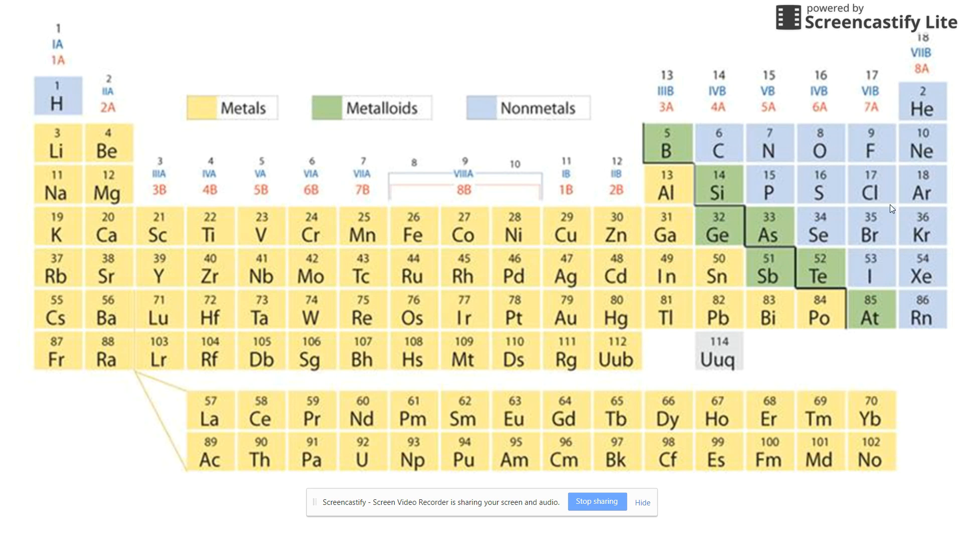
{"action": "mouse_move", "coordinate": [875, 188]}
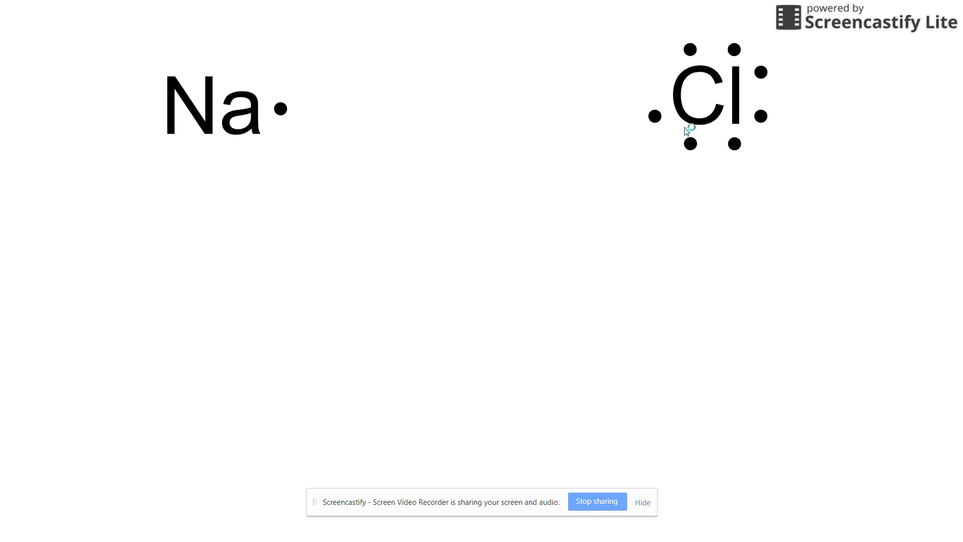
{"action": "mouse_move", "coordinate": [718, 38]}
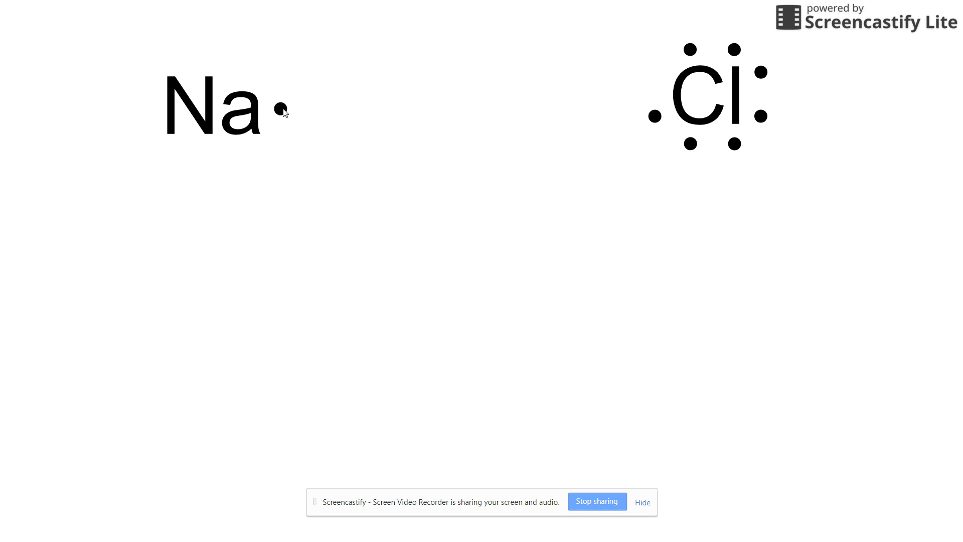
{"action": "mouse_move", "coordinate": [291, 187]}
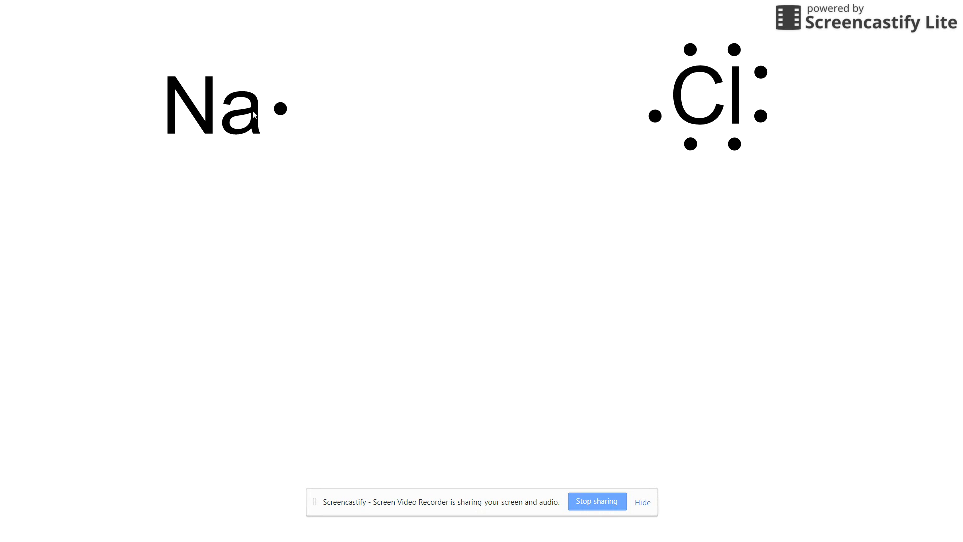
{"action": "mouse_move", "coordinate": [623, 83]}
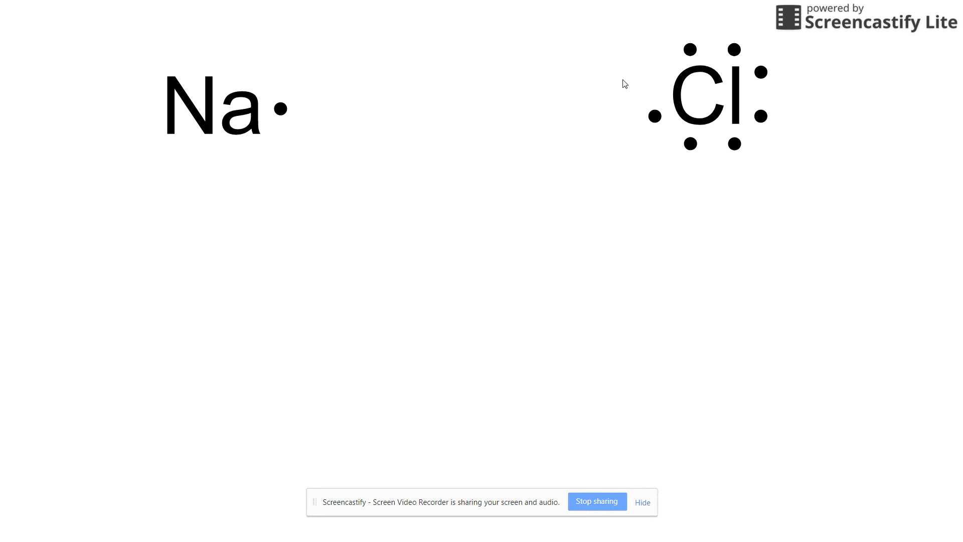
{"action": "mouse_move", "coordinate": [640, 300]}
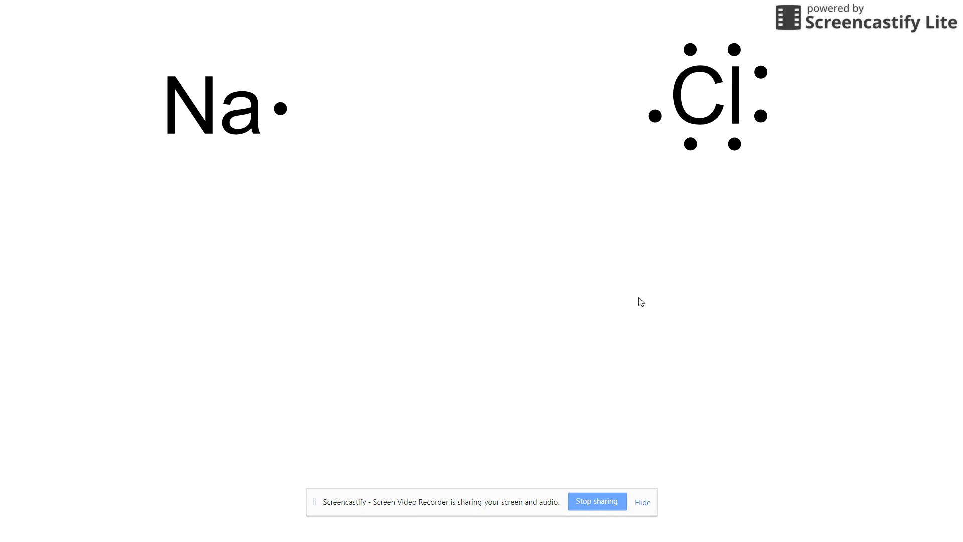
{"action": "mouse_move", "coordinate": [586, 375]}
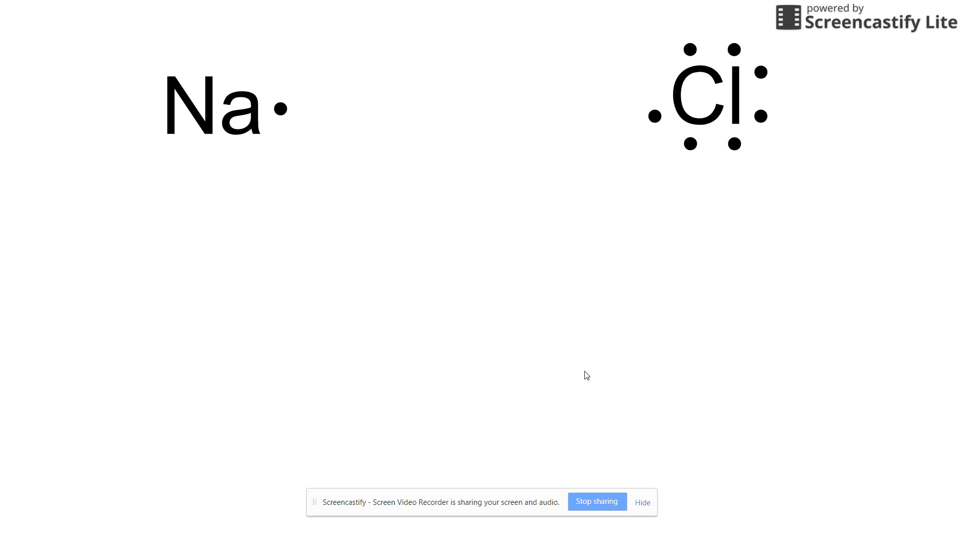
{"action": "mouse_move", "coordinate": [277, 111]}
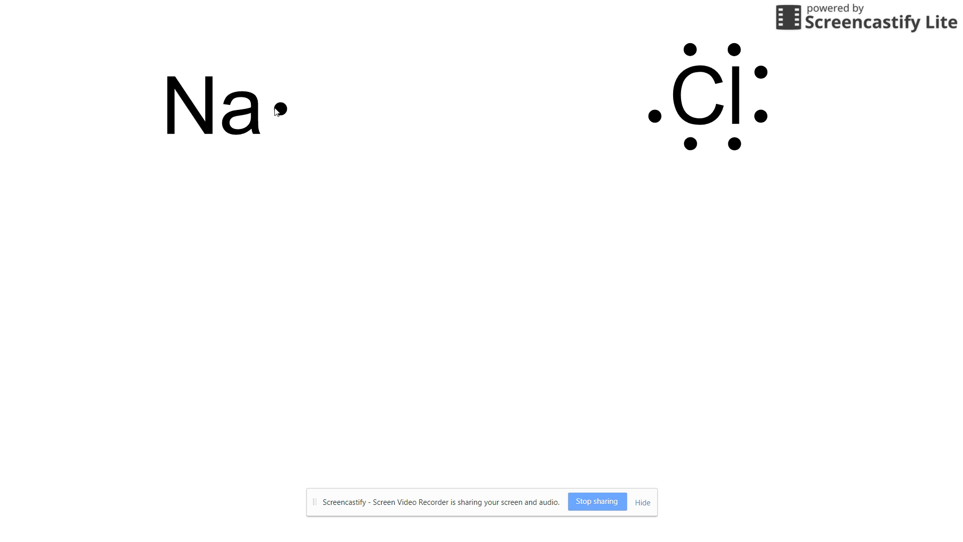
{"action": "mouse_move", "coordinate": [711, 330]}
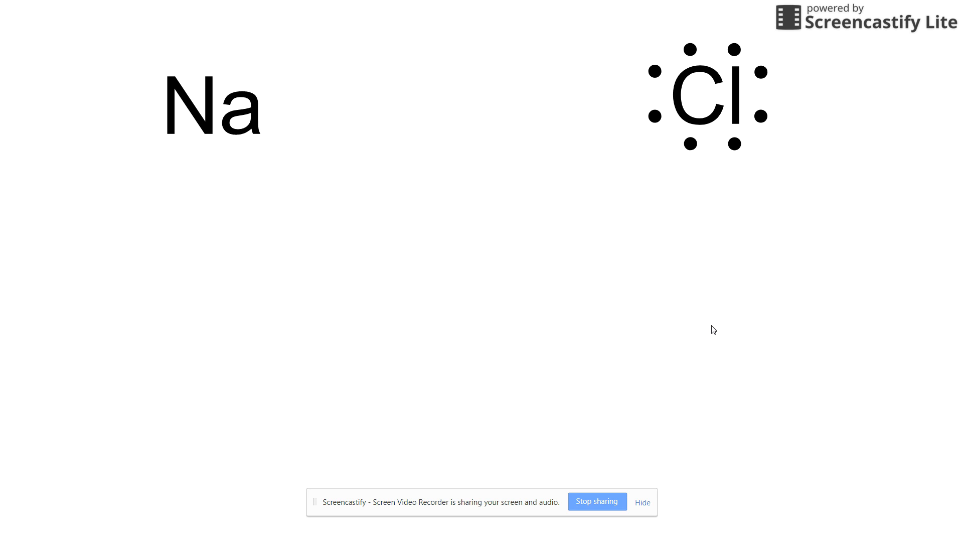
{"action": "mouse_move", "coordinate": [149, 61]}
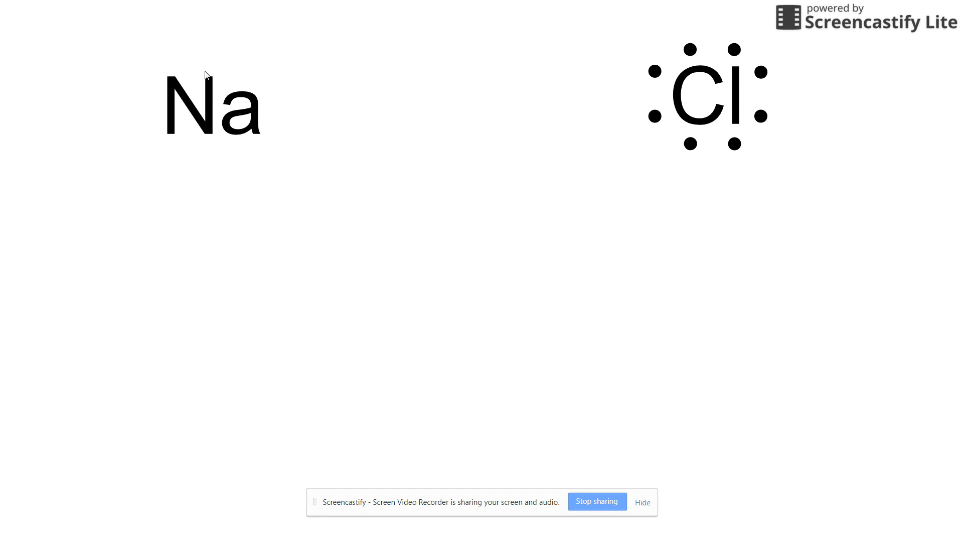
{"action": "mouse_move", "coordinate": [366, 216]}
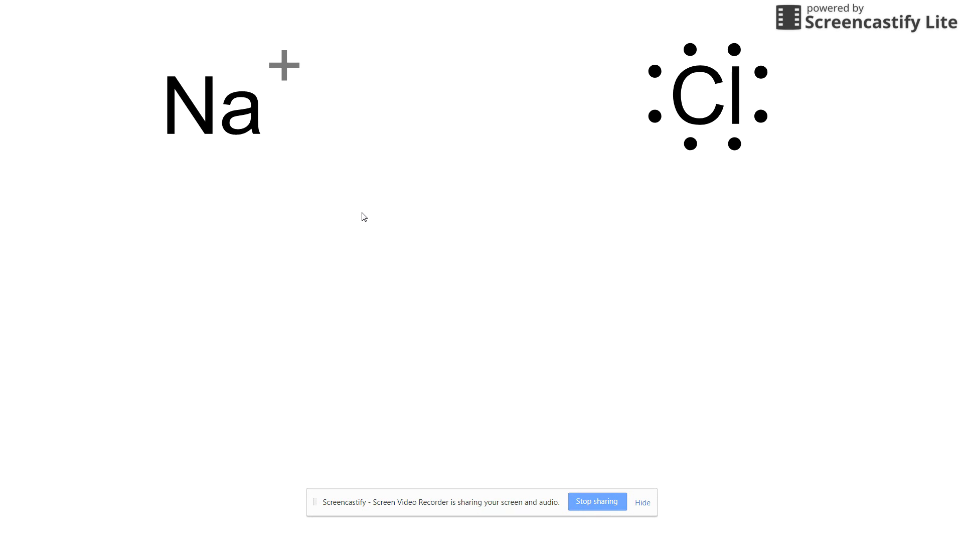
{"action": "mouse_move", "coordinate": [782, 84]}
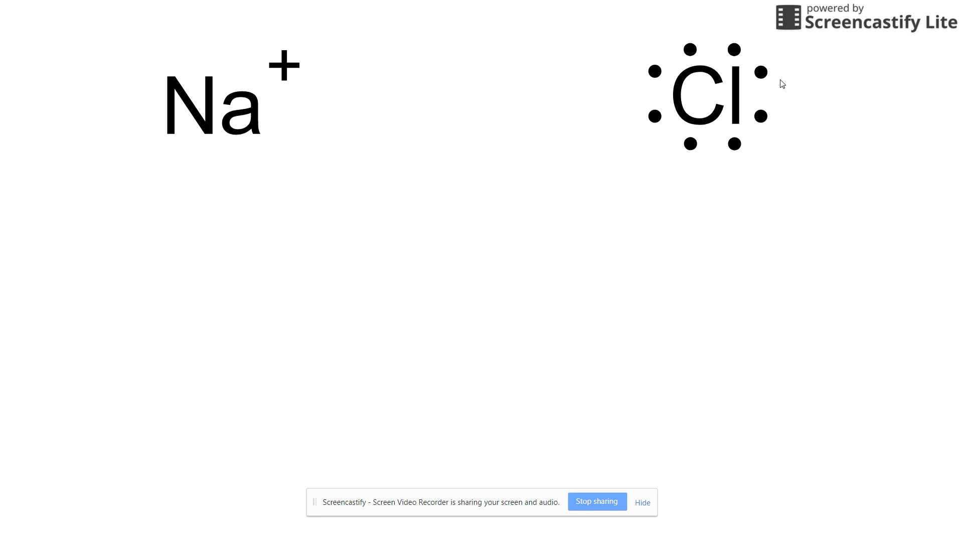
{"action": "mouse_move", "coordinate": [788, 69]}
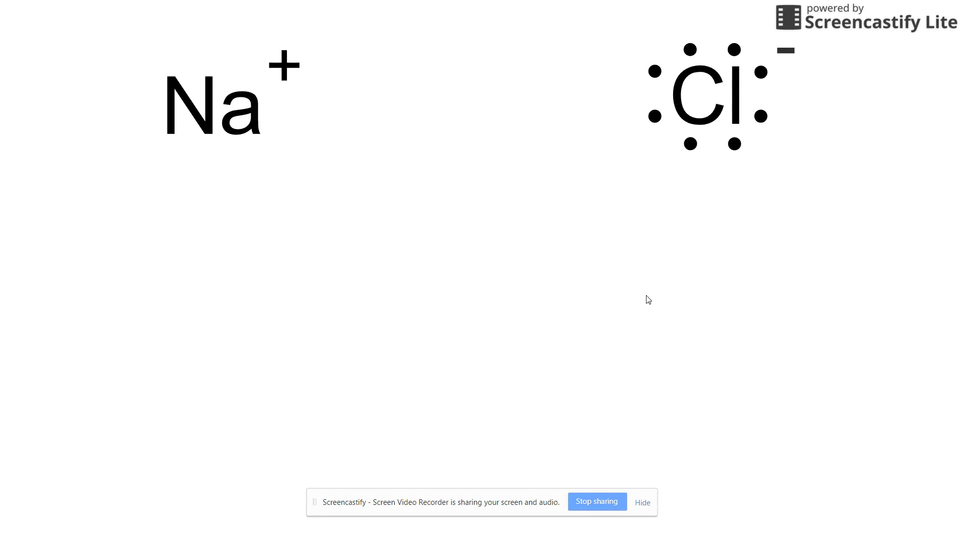
{"action": "mouse_move", "coordinate": [825, 395]}
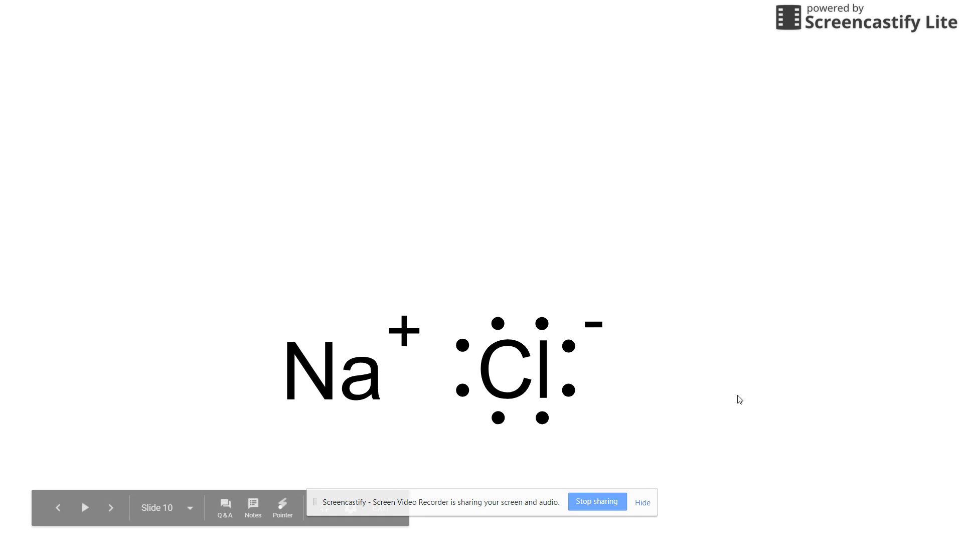
Step: Advance to Example 2: Magnesium and Fluorine and then to its colour-coded periodic table slide
{"action": "left_click", "coordinate": [110, 507]}
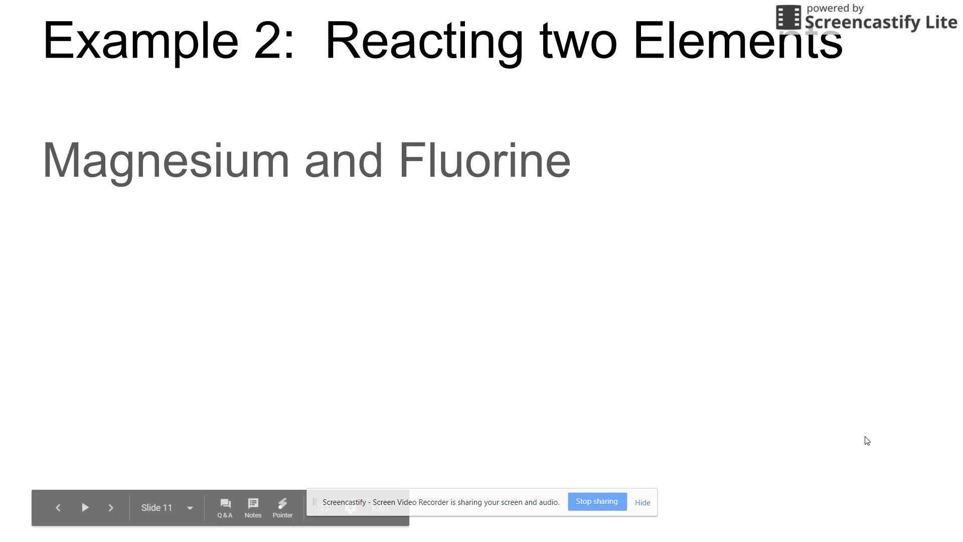
{"action": "left_click", "coordinate": [111, 507]}
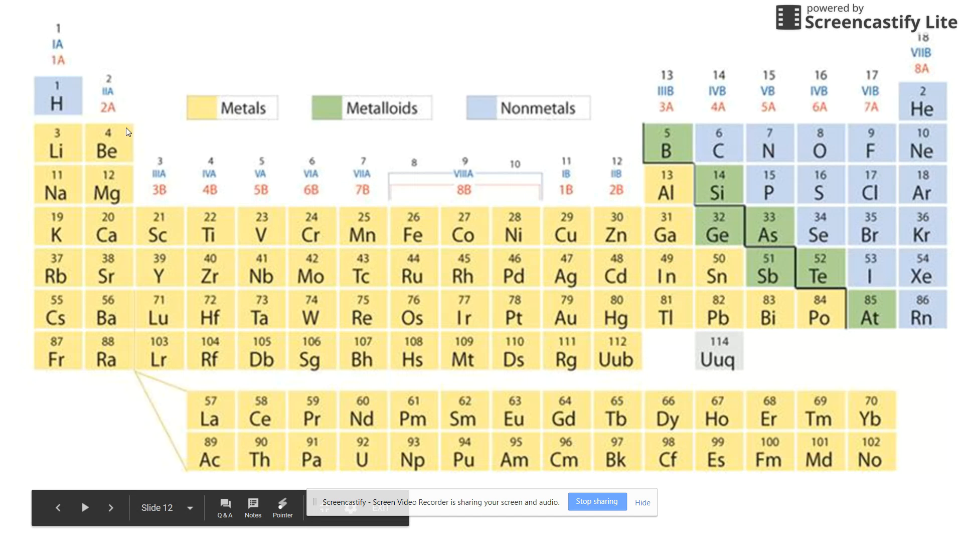
{"action": "mouse_move", "coordinate": [119, 193]}
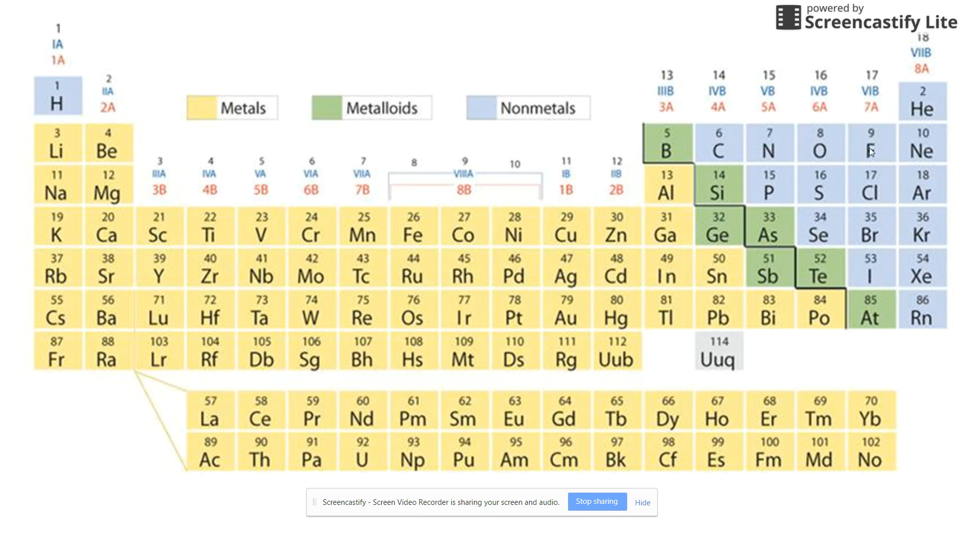
{"action": "mouse_move", "coordinate": [821, 205]}
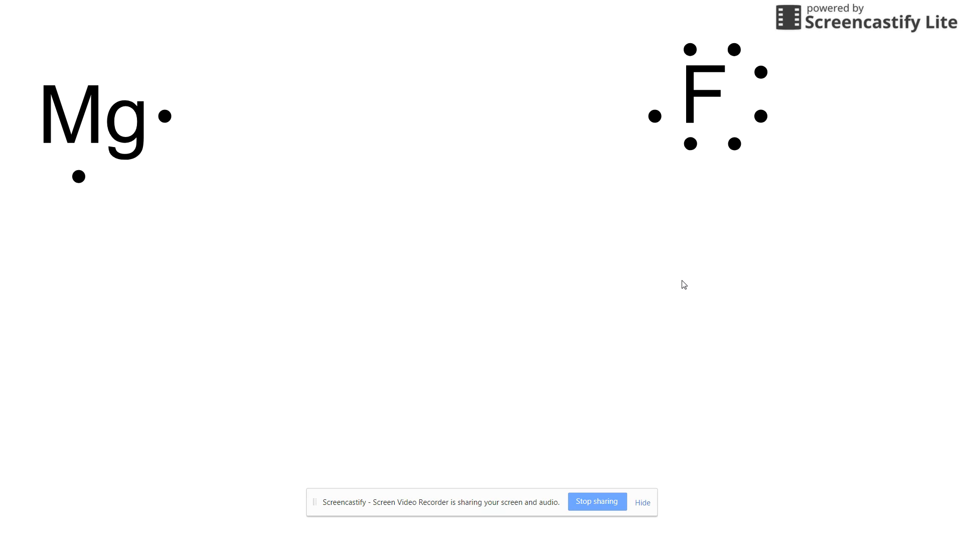
{"action": "mouse_move", "coordinate": [818, 181]}
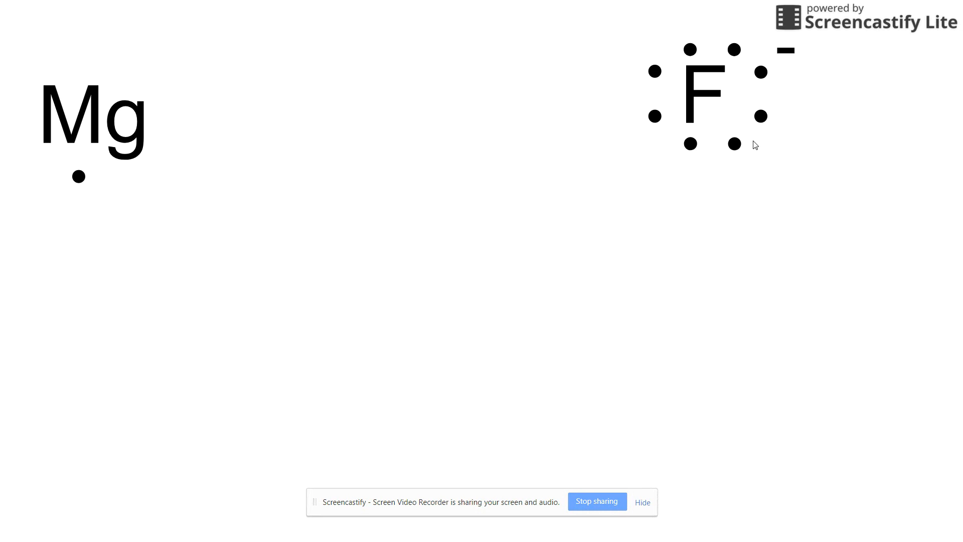
{"action": "mouse_move", "coordinate": [760, 69]}
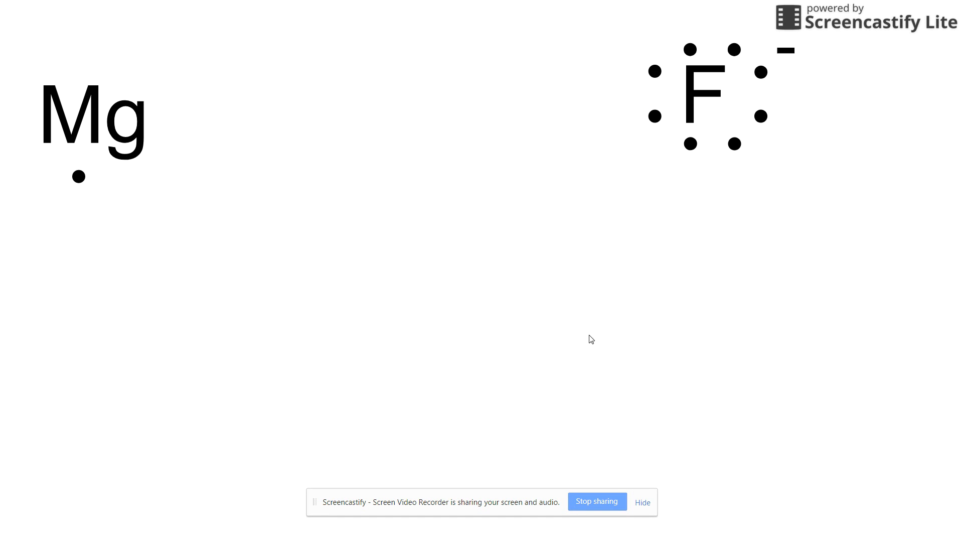
{"action": "mouse_move", "coordinate": [602, 322]}
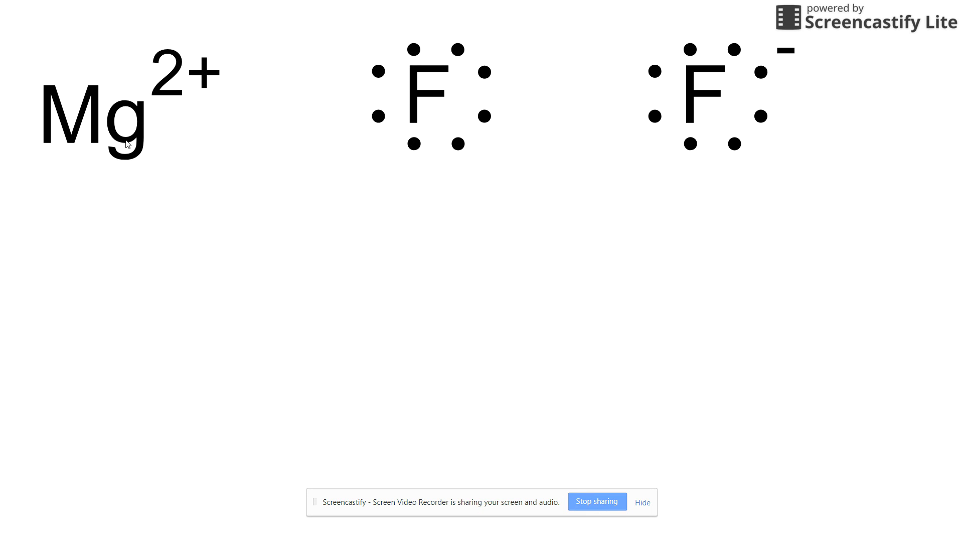
{"action": "mouse_move", "coordinate": [207, 63]}
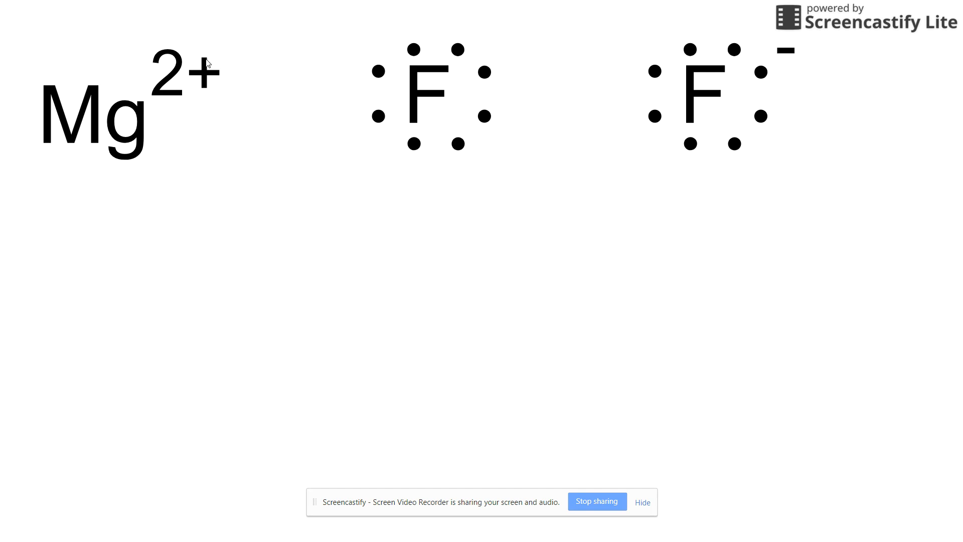
{"action": "mouse_move", "coordinate": [159, 107]}
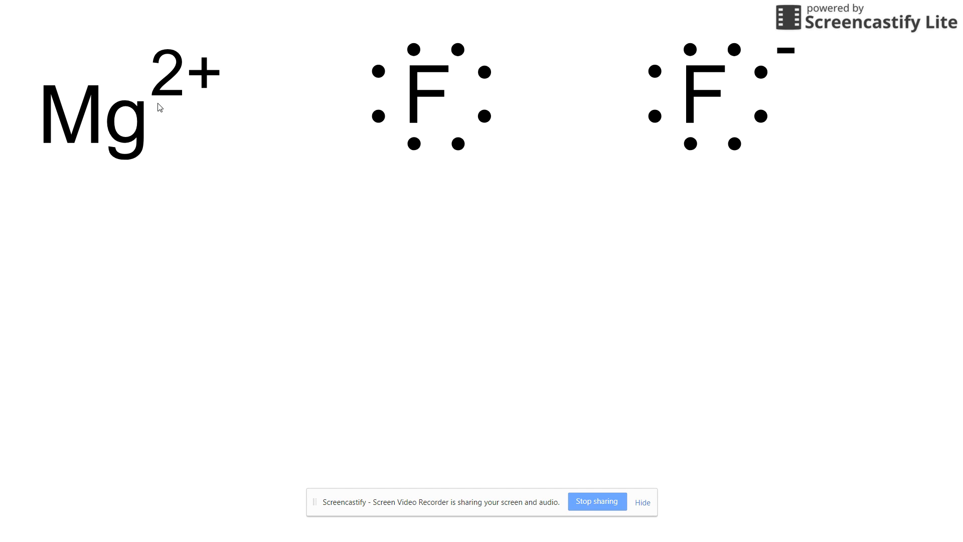
{"action": "mouse_move", "coordinate": [329, 212]}
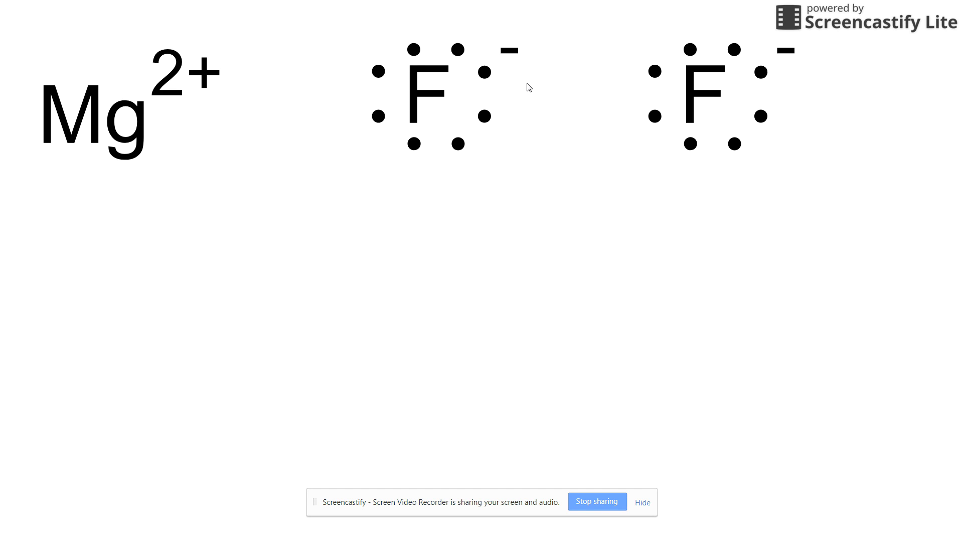
{"action": "mouse_move", "coordinate": [533, 69]}
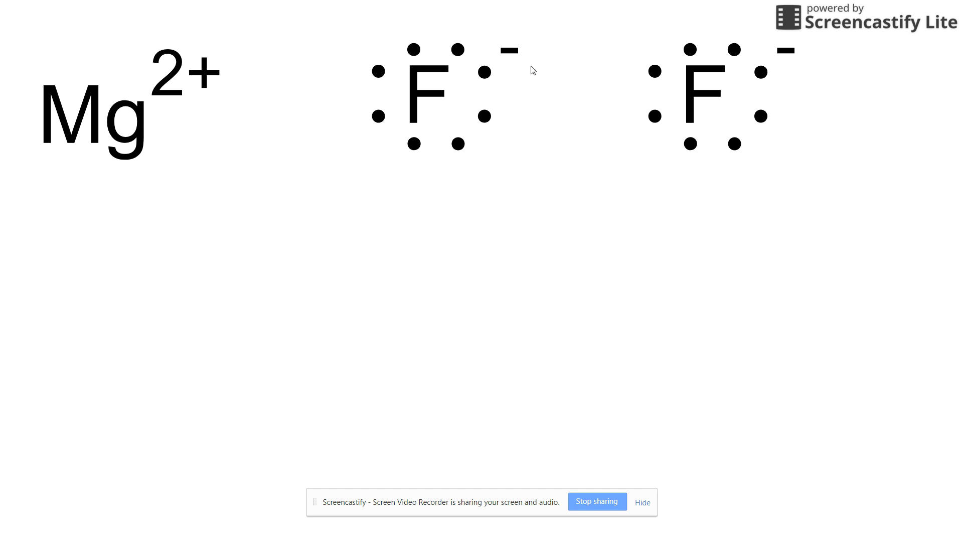
{"action": "mouse_move", "coordinate": [495, 221]}
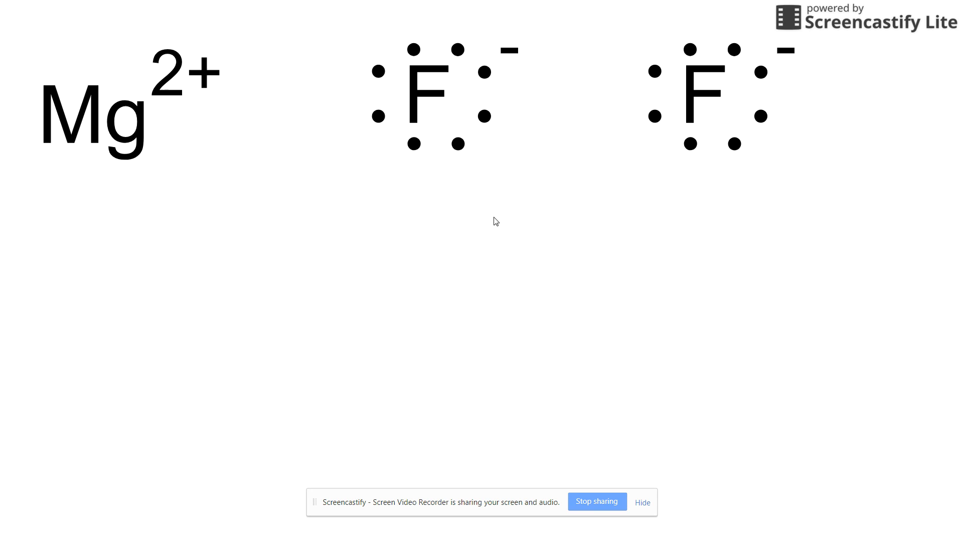
{"action": "mouse_move", "coordinate": [543, 119]}
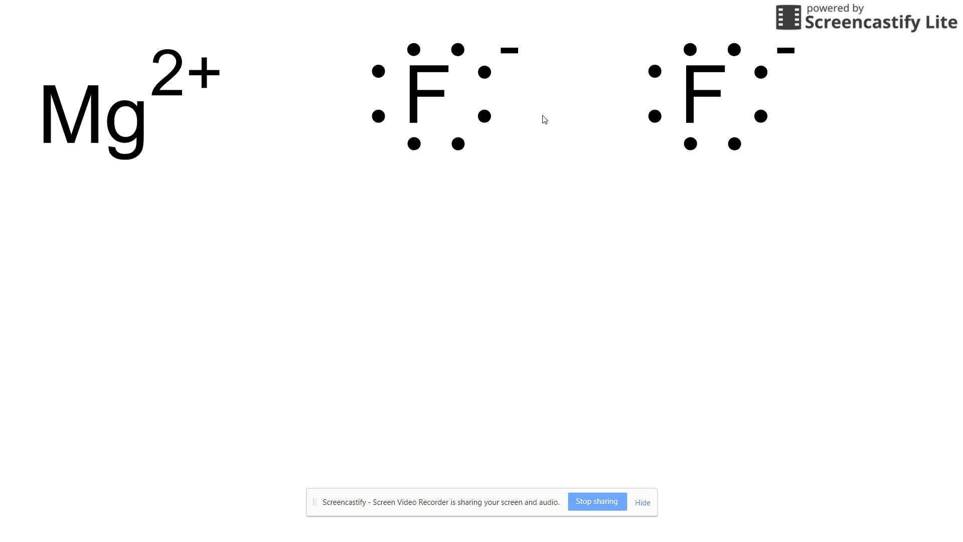